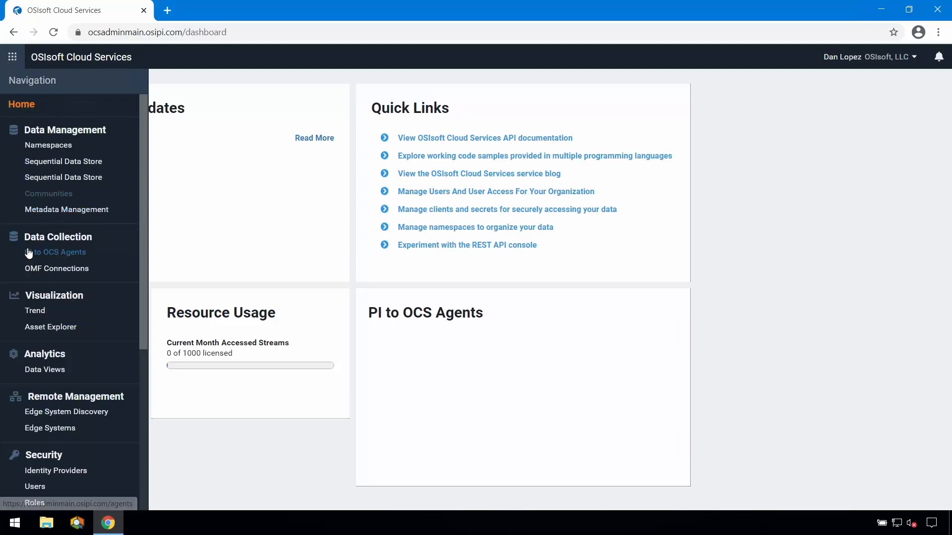
Download the PI to OCS Agent 1.6.309 installer and reveal it in Downloads.
left_click(55, 253)
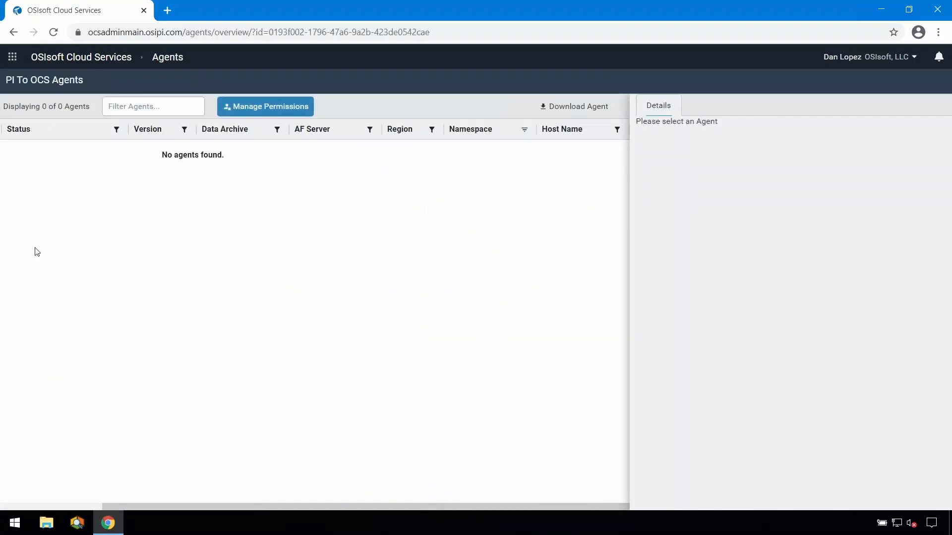
left_click(574, 106)
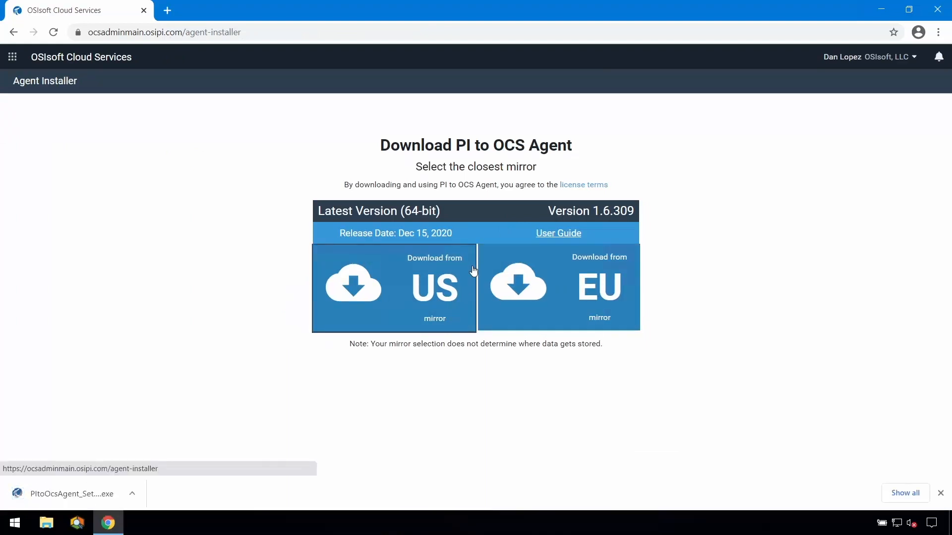
left_click(132, 494)
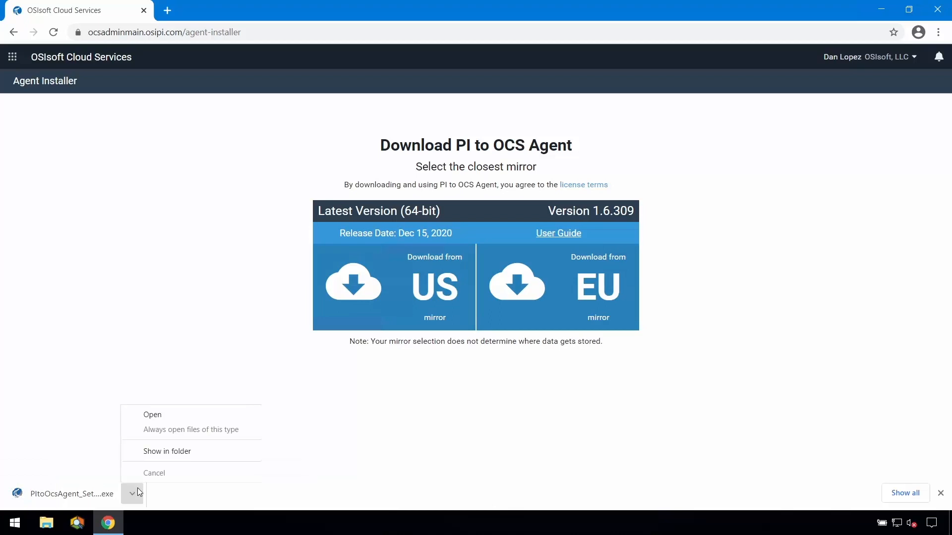
left_click(167, 452)
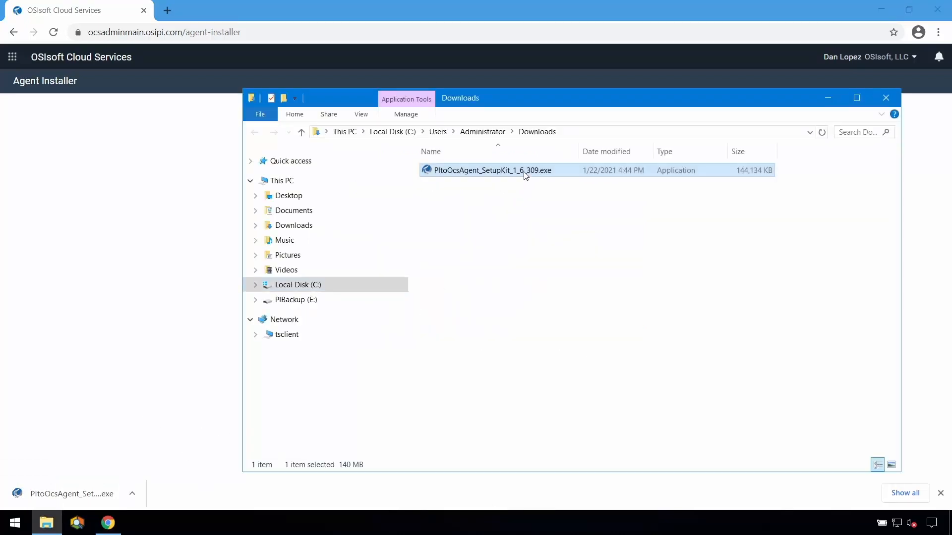
Run the agent setup, validate and add the DLOSERVER2016R2 data archive, then exit.
double_click(488, 171)
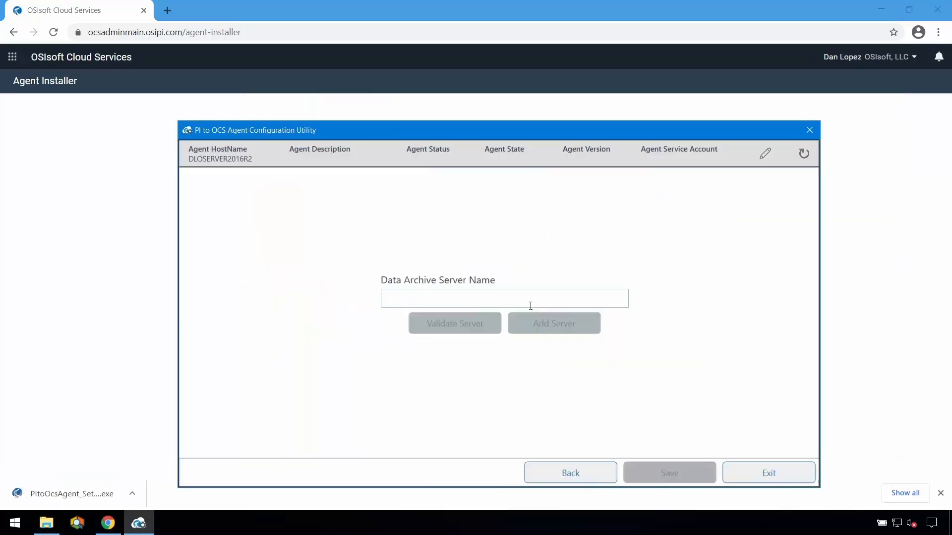
type("DLOSERVER2016R2")
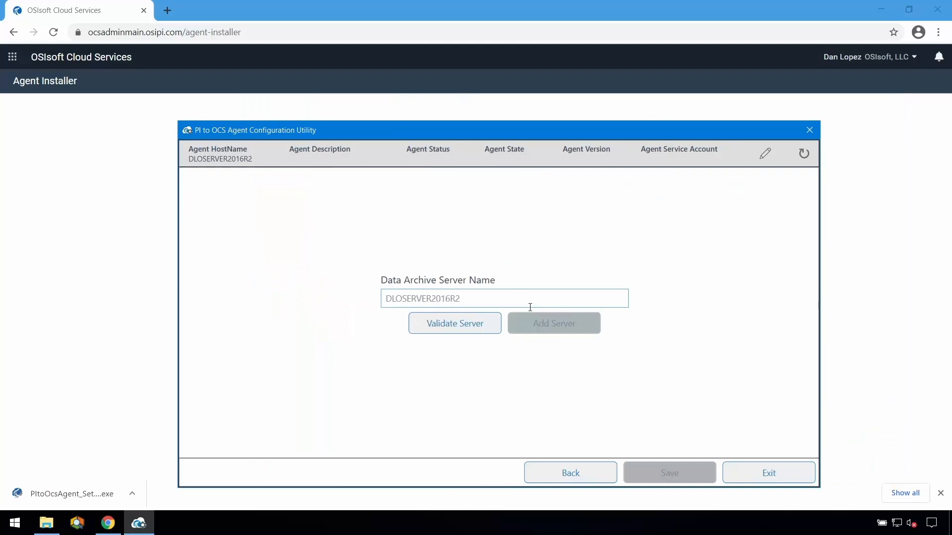
left_click(455, 323)
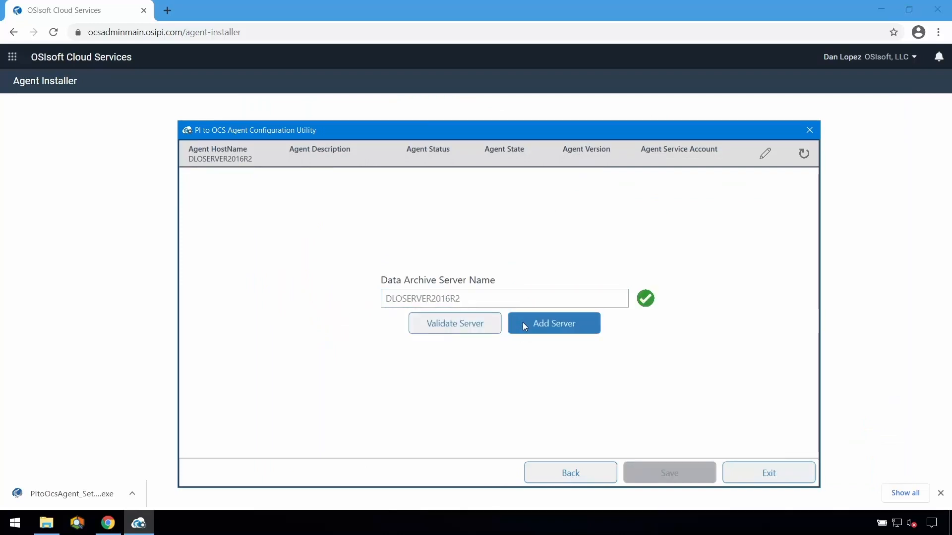
left_click(554, 324)
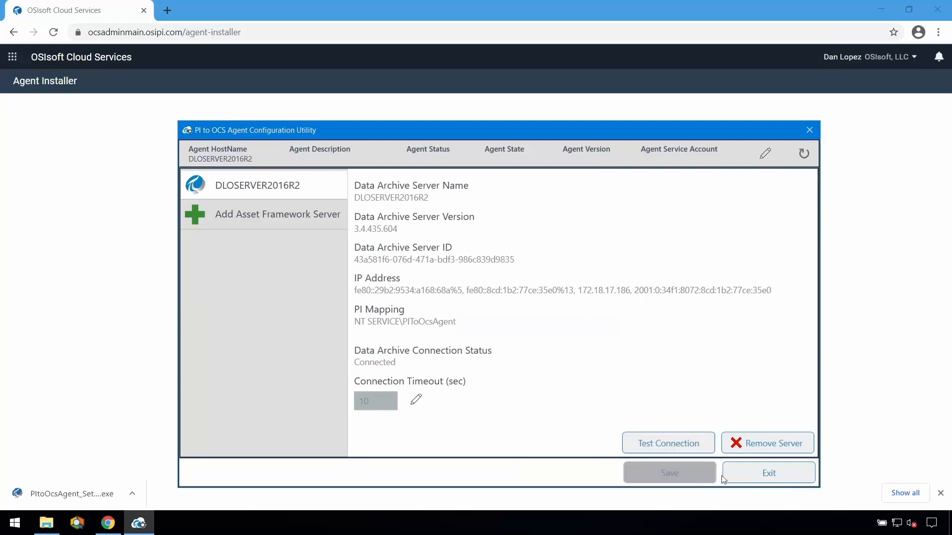
left_click(768, 472)
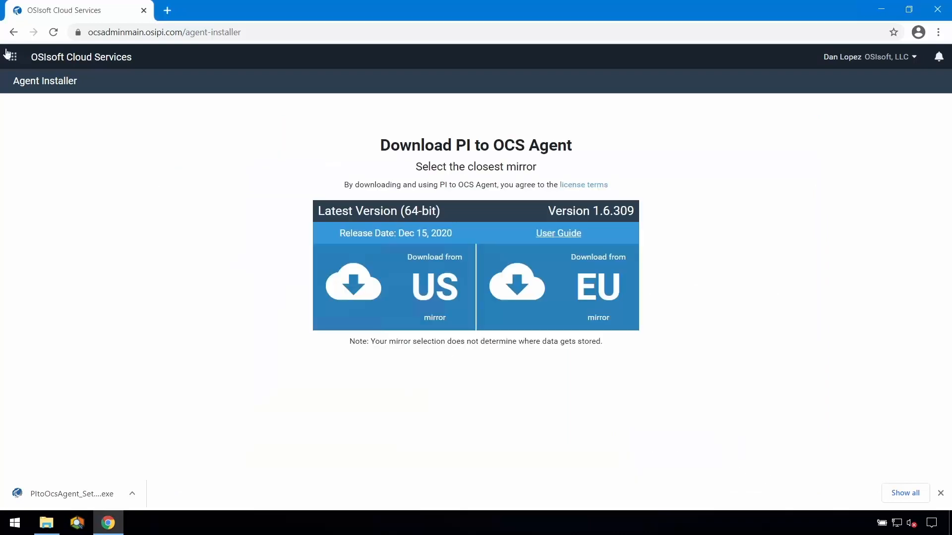
Open the PI to OCS Agents list to see the agent now registered.
left_click(12, 56)
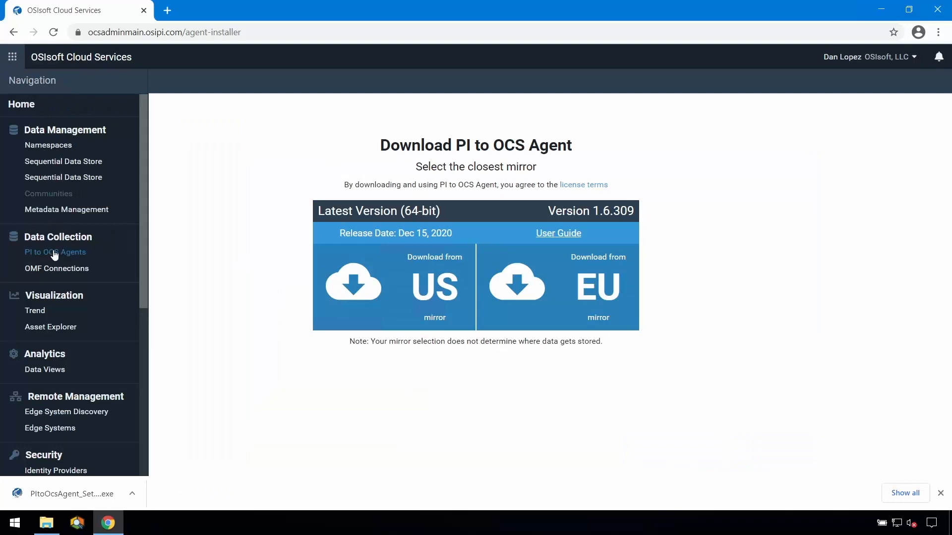
left_click(55, 252)
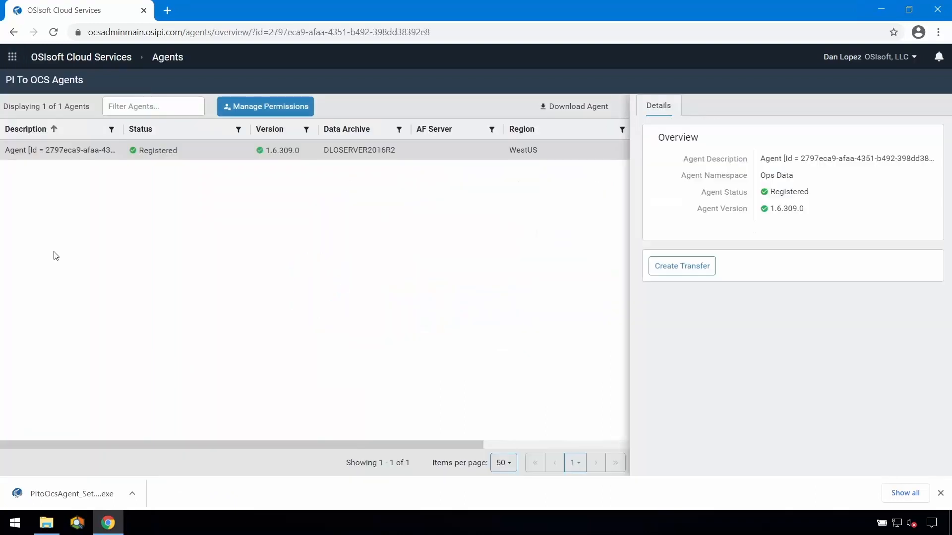
left_click(682, 266)
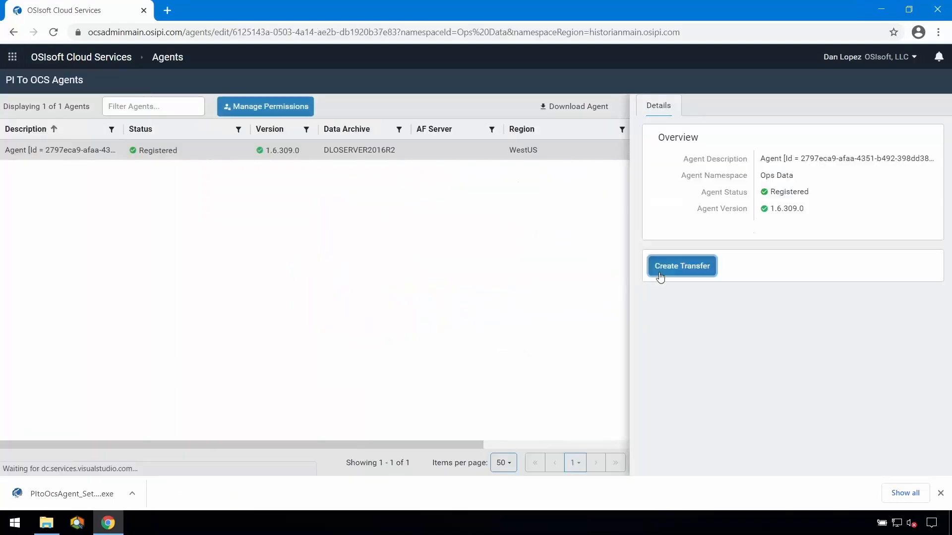
Name the new transfer 'Ops Data Set 1', starting 01/21/21 4:53 PM.
left_click(682, 265)
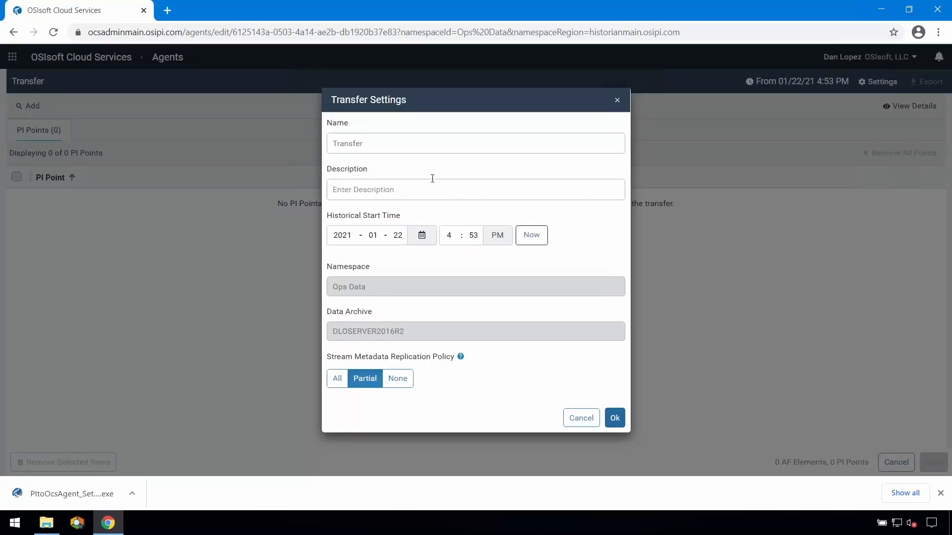
type("Ops Data Set 1")
type("21")
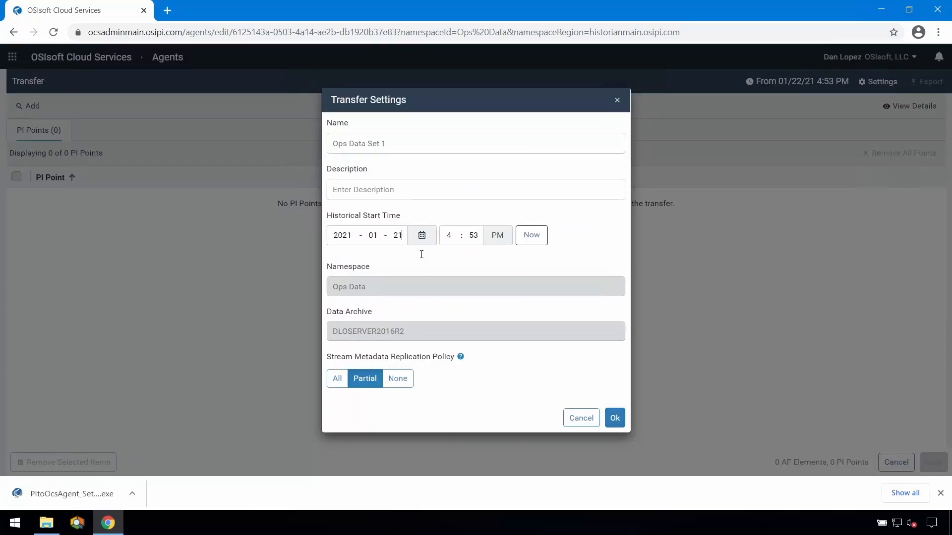
left_click(615, 418)
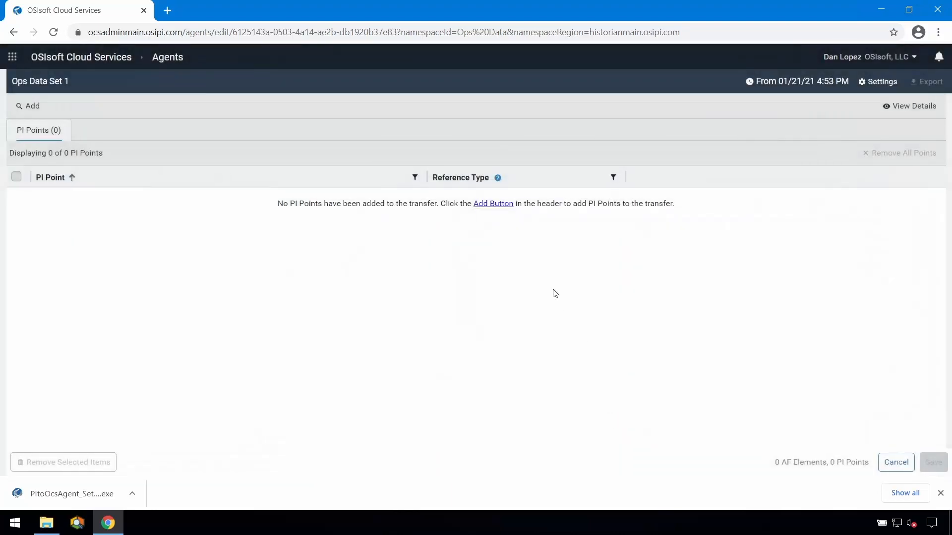
Add all 123 PI points matching 'Compressor*' to the transfer.
left_click(31, 105)
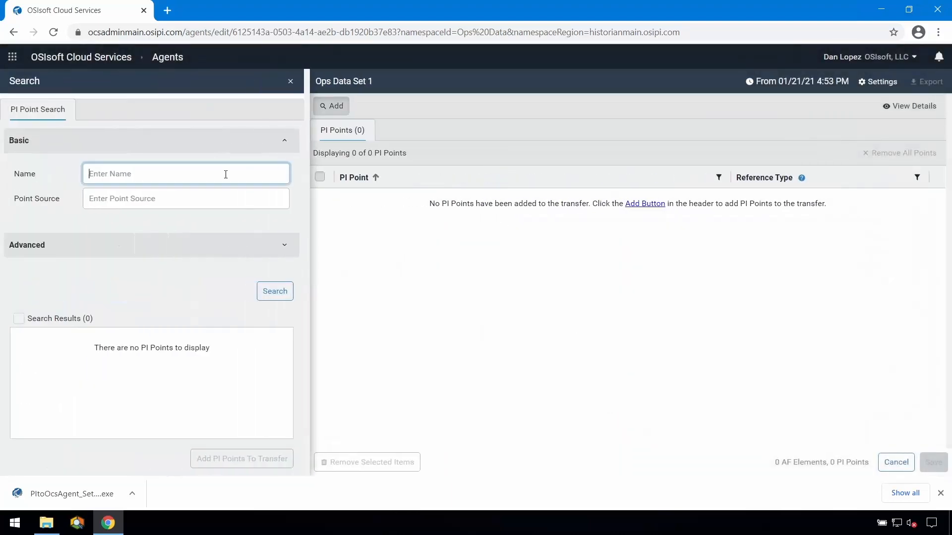
type("Compressor*")
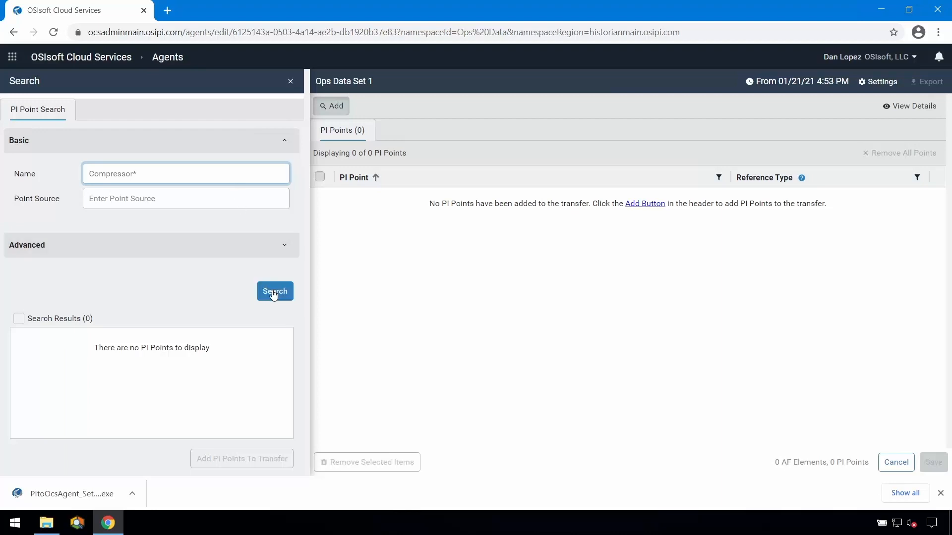
left_click(275, 291)
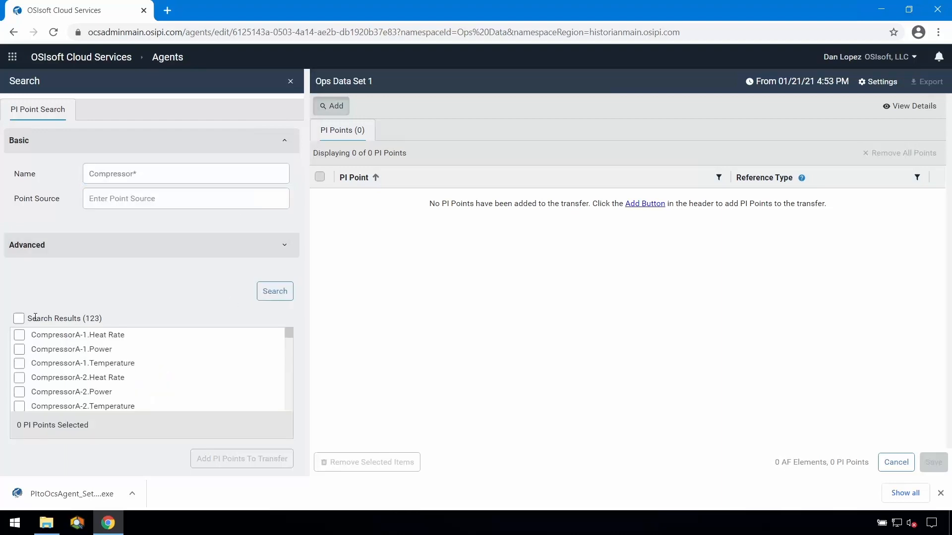
left_click(19, 318)
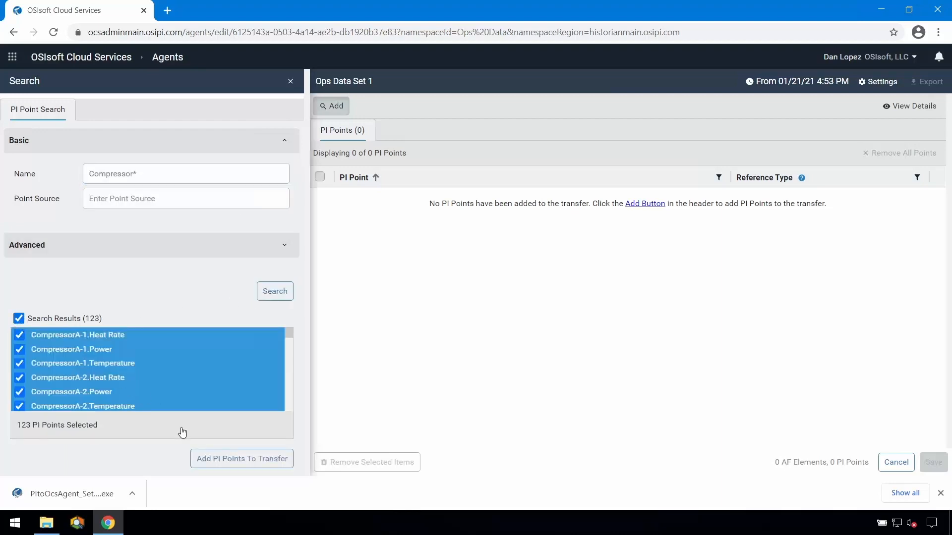
left_click(242, 458)
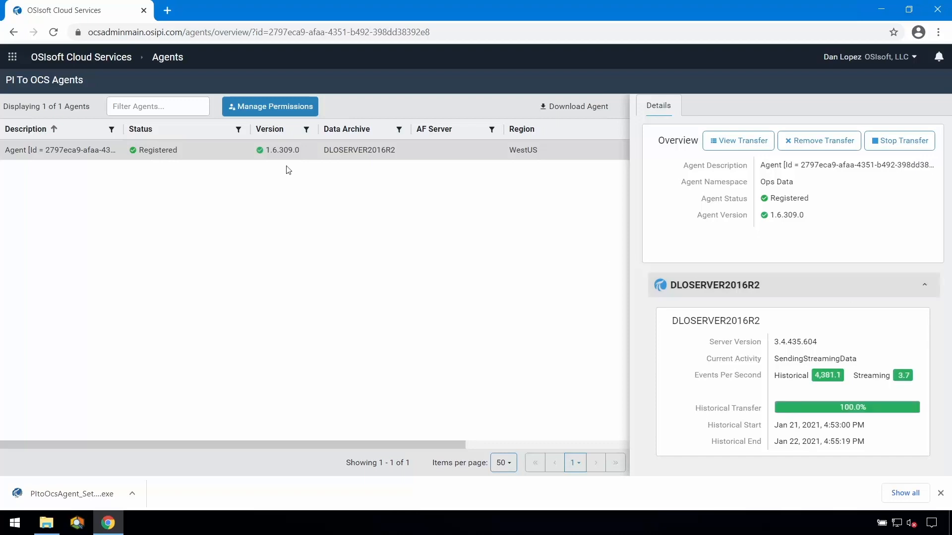
left_click(12, 57)
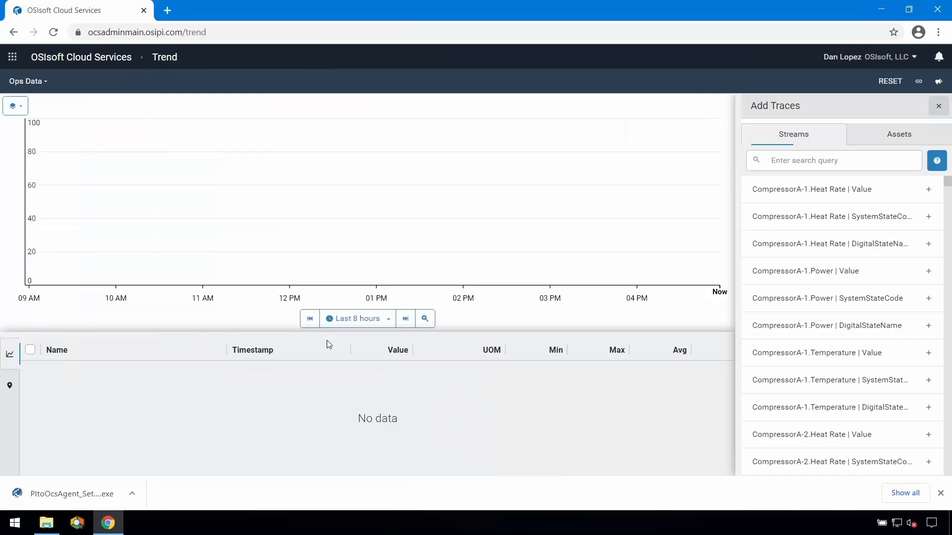
Plot CompressorA-1 Heat Rate and Power and CompressorA-2 Heat Rate streams as traces.
left_click(928, 190)
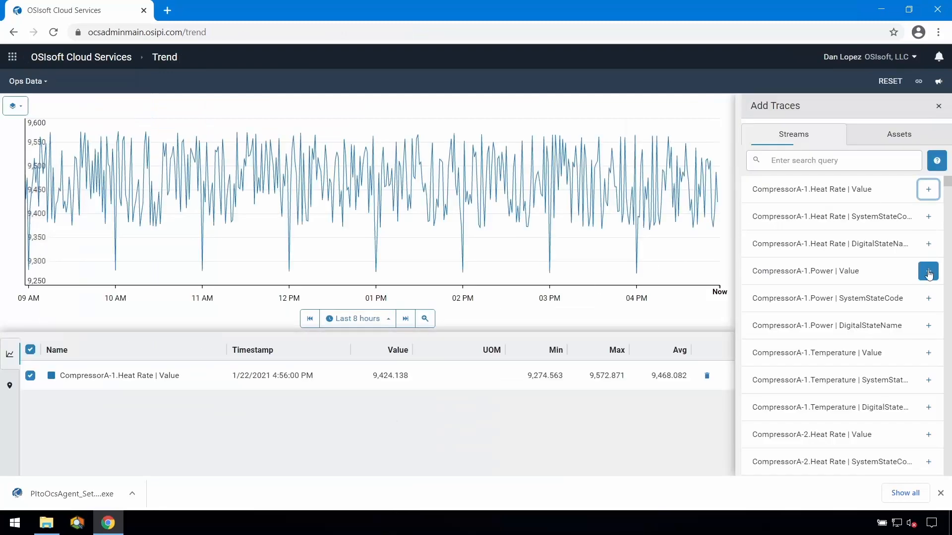
left_click(928, 353)
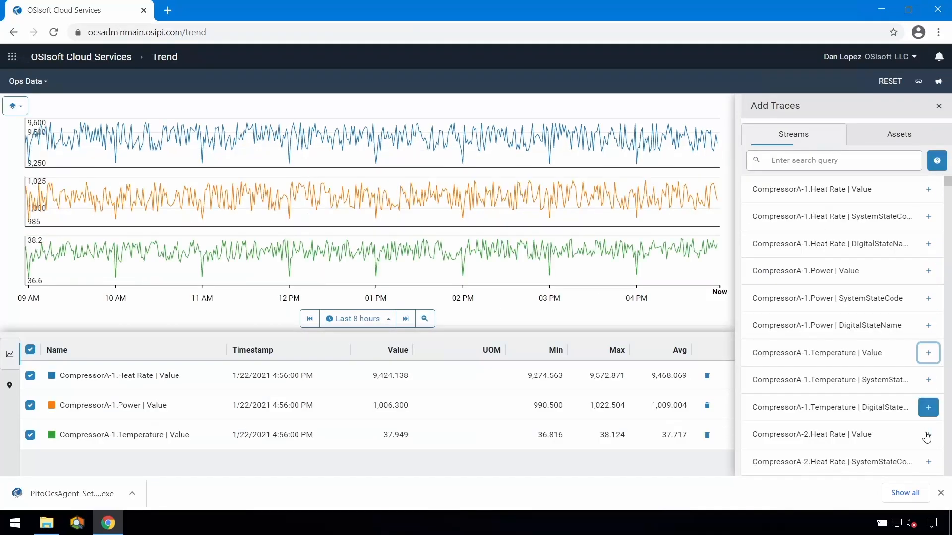
left_click(929, 435)
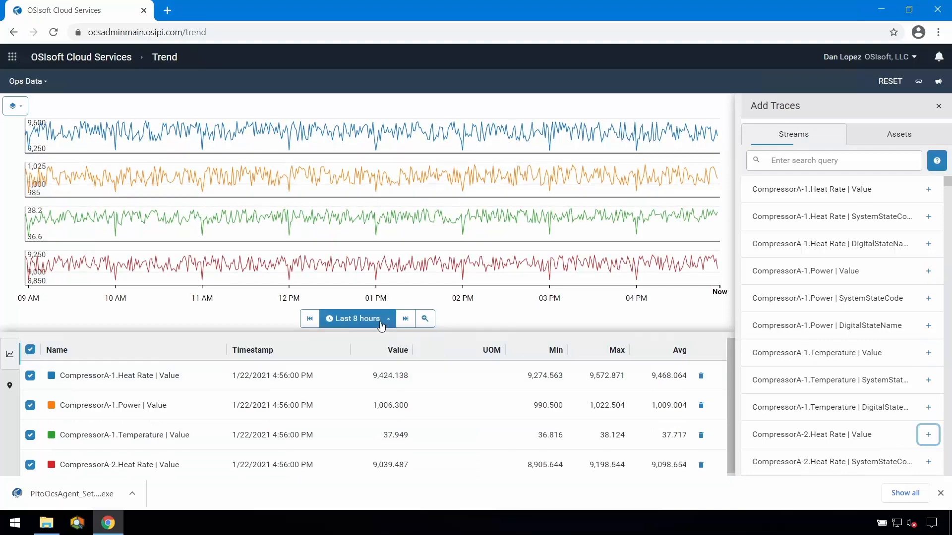